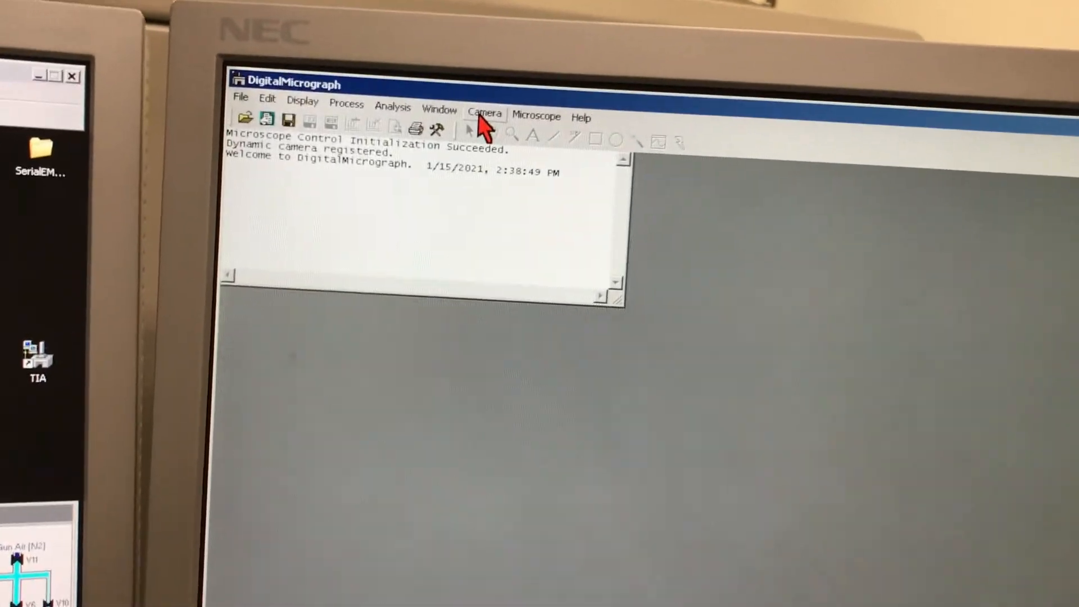
# Step: Insert the camera from DigitalMicrograph's Camera menu
pyautogui.click(484, 109)
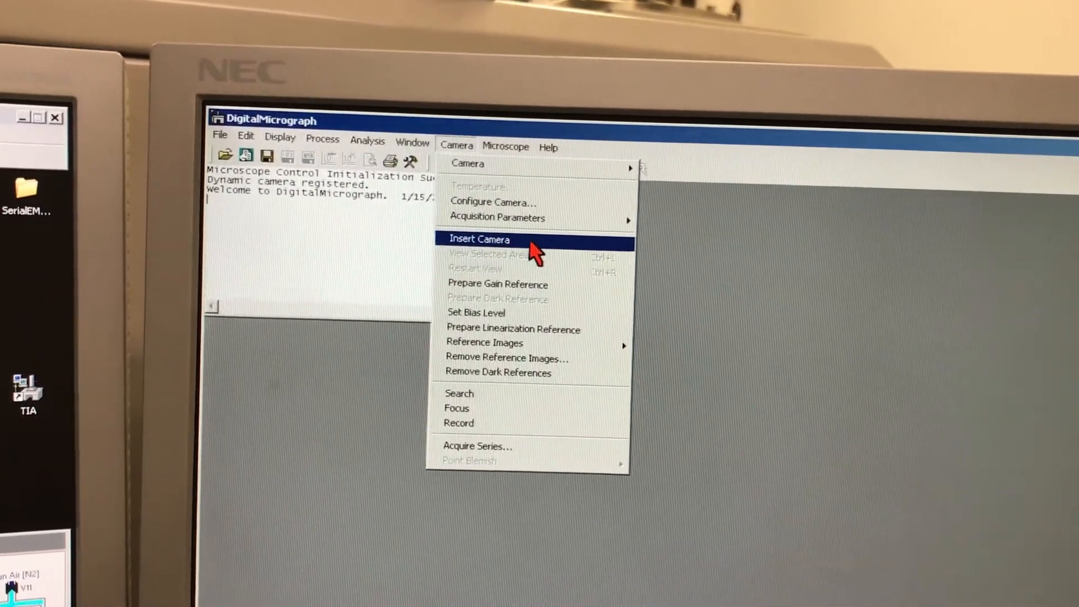
pyautogui.click(478, 239)
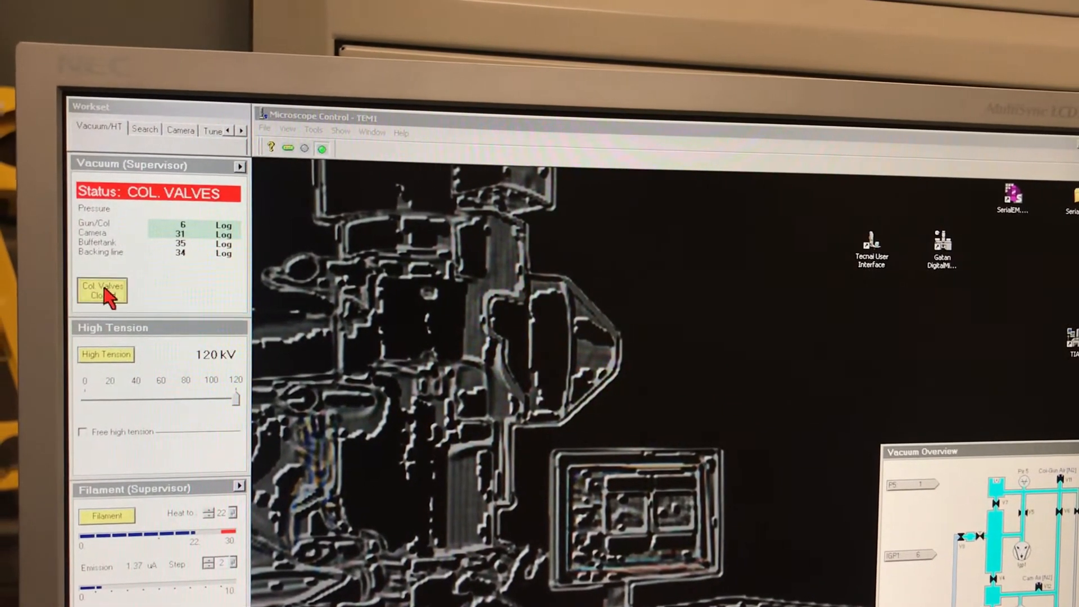
# Step: Open the column valves in the Tecnai Vacuum panel so vacuum reads READY
pyautogui.click(101, 291)
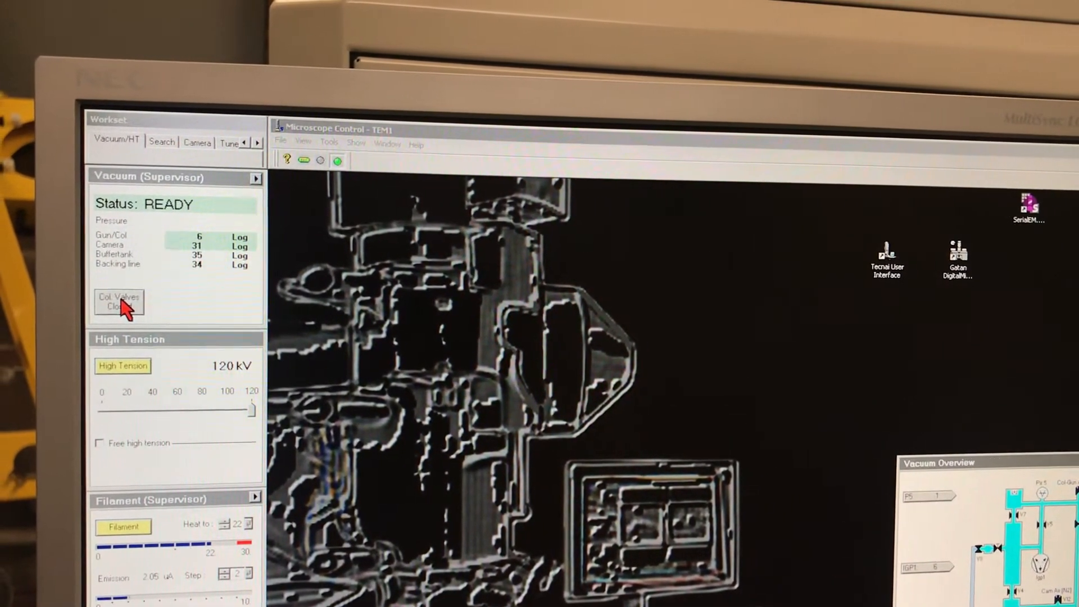
pyautogui.click(119, 301)
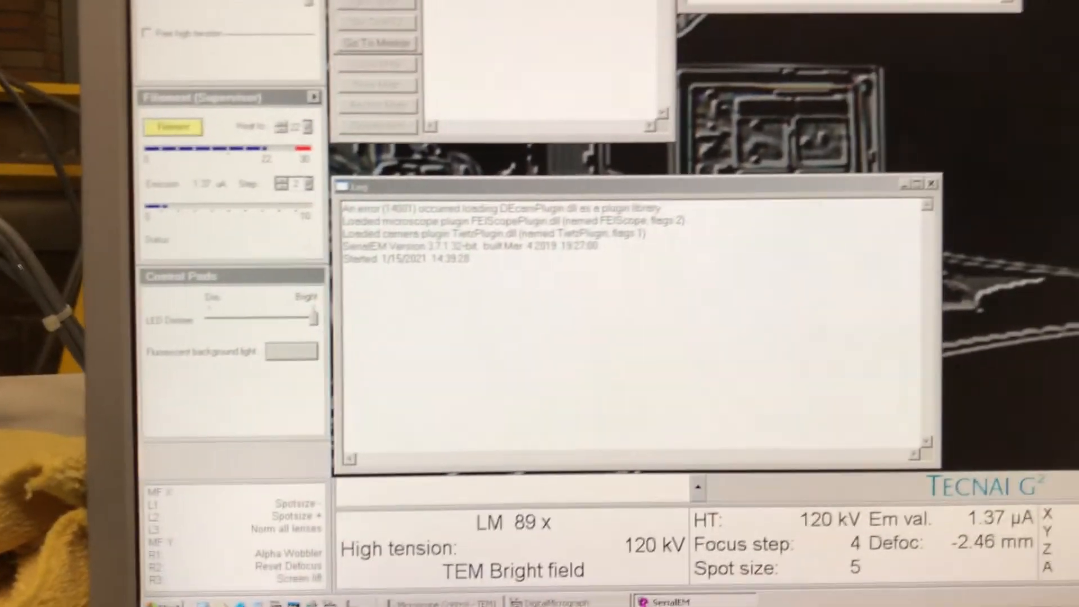
# Step: Bring SerialEM forward and open Navigator's Setup Full Montage
pyautogui.click(490, 49)
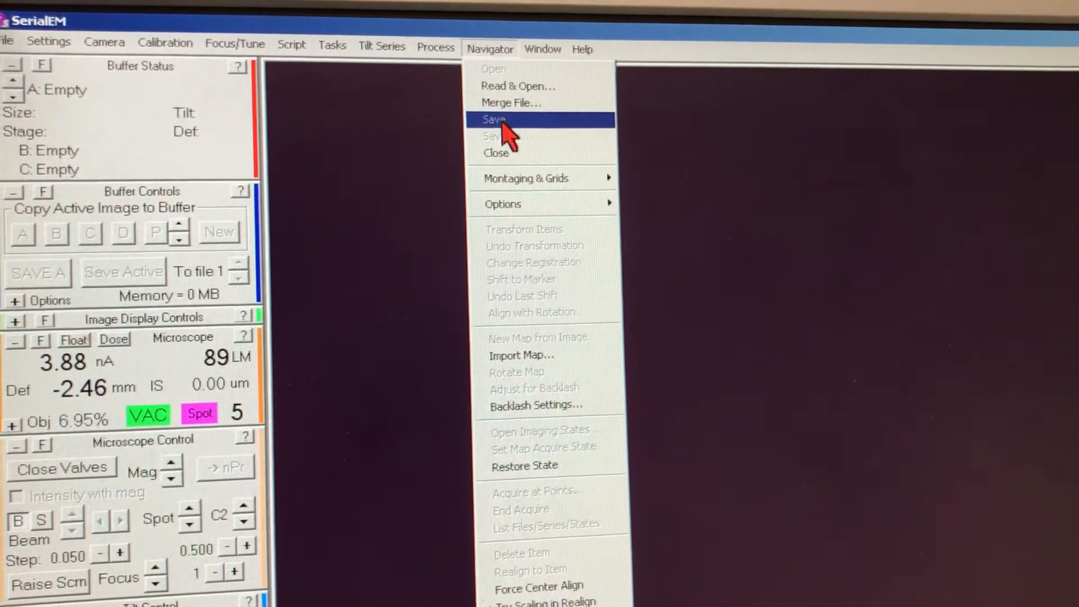
pyautogui.moveTo(526, 182)
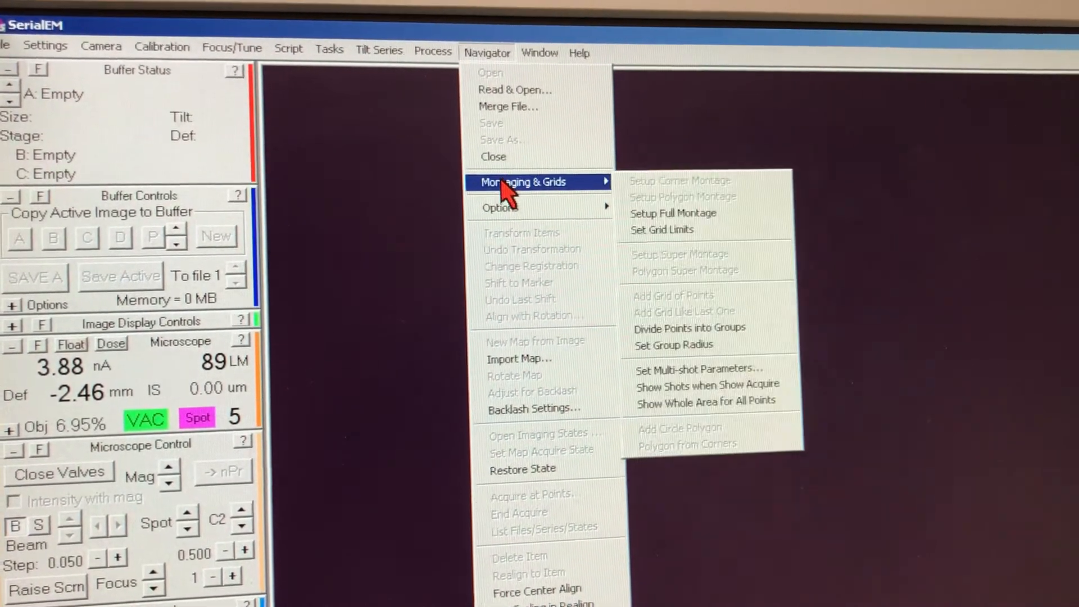
pyautogui.click(672, 212)
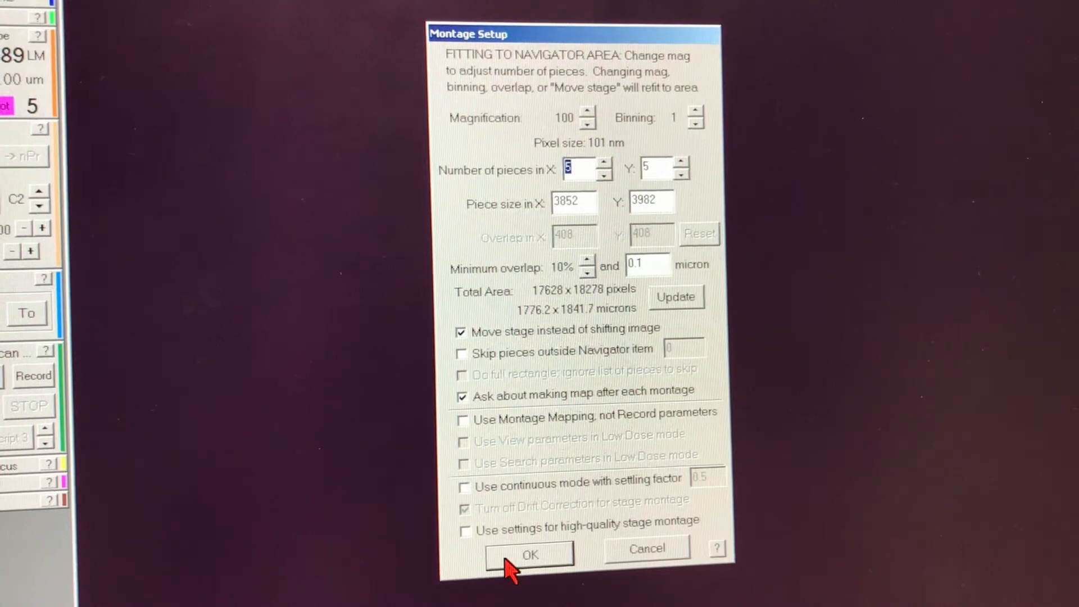
# Step: Accept the 5 × 5, 100× montage setup and the MRC file properties
pyautogui.click(529, 555)
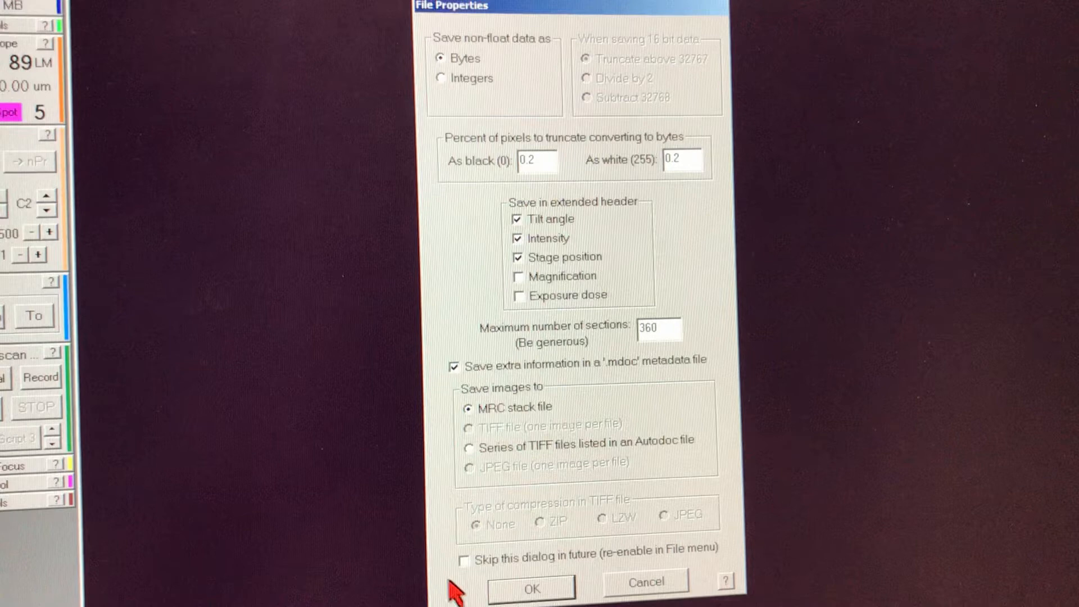
pyautogui.click(530, 589)
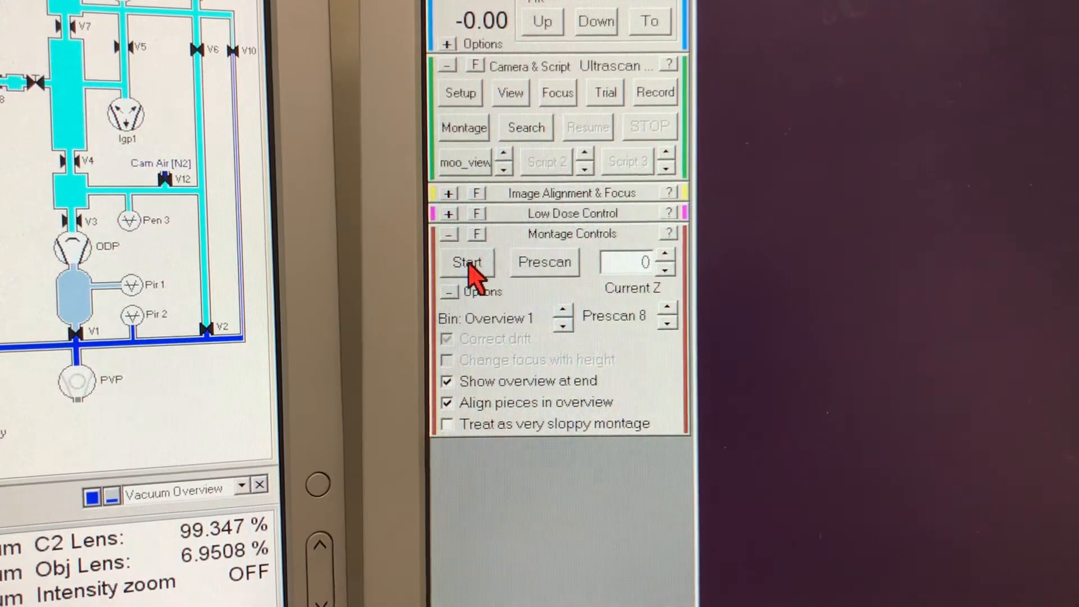
# Step: Start the grid montage acquisition and make it Navigator Map 1
pyautogui.click(466, 262)
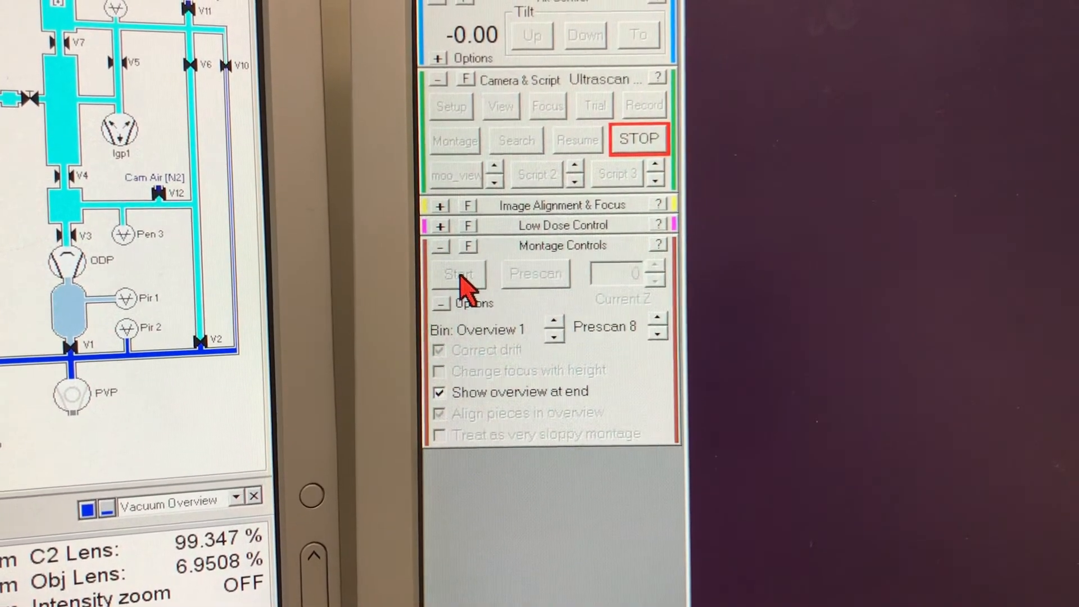
pyautogui.click(285, 61)
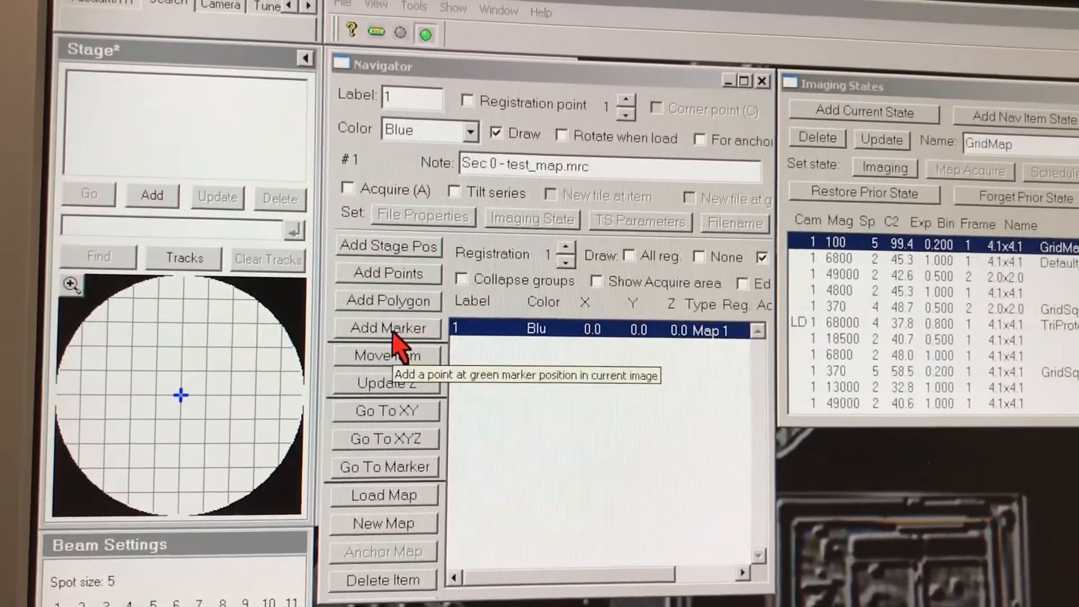
# Step: Add a Navigator point at a marked position on Map 1
pyautogui.click(387, 328)
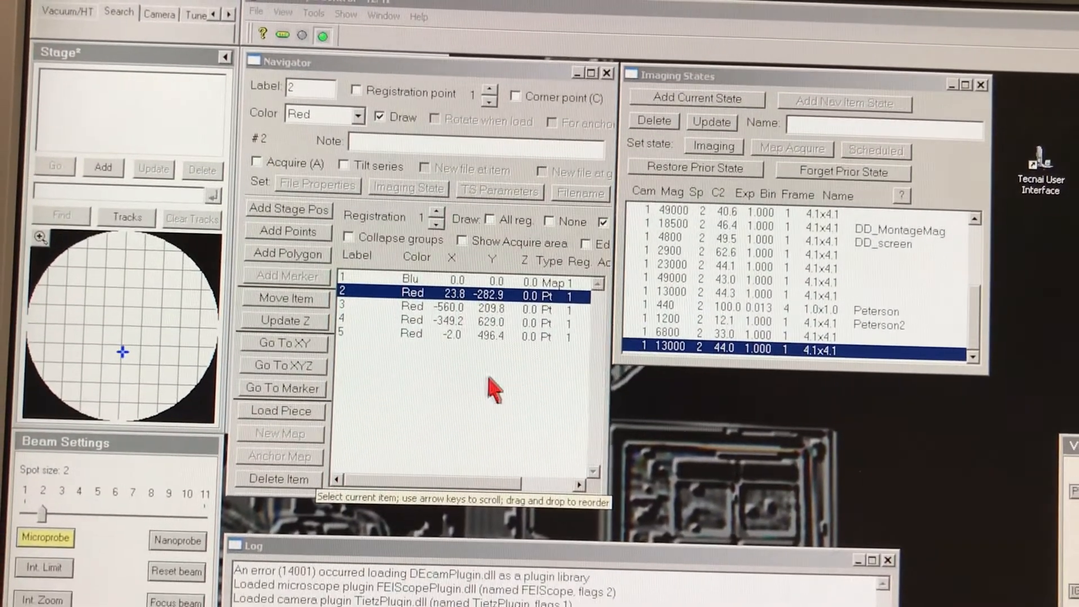
# Step: Apply the 13000× imaging state with spot size 2 and −3 µm defocus
pyautogui.click(285, 321)
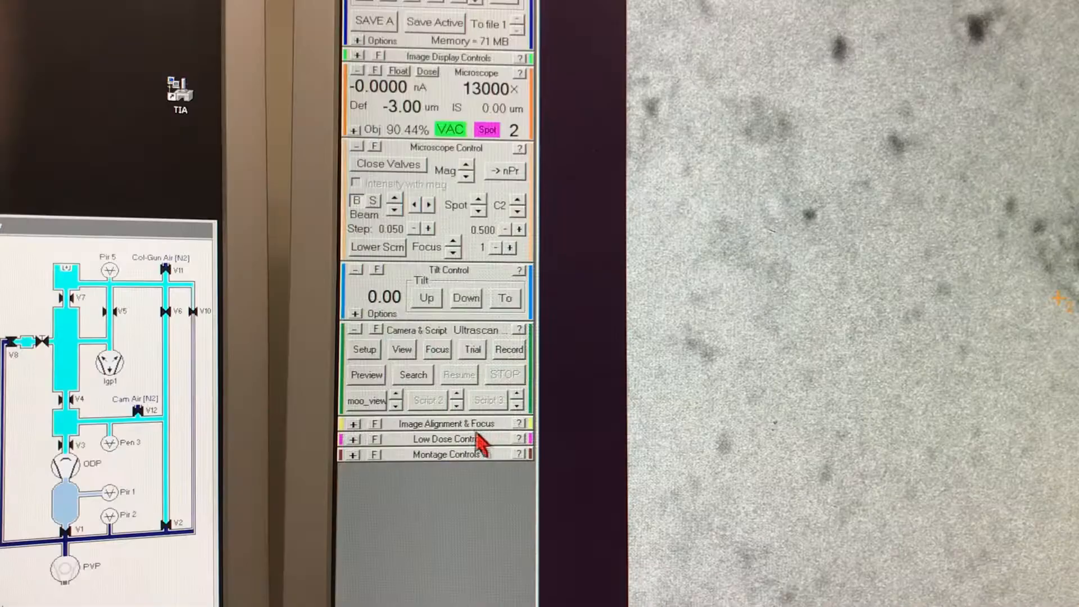
# Step: Run continuous 13000× View and bring a fibril bundle into the image
pyautogui.click(363, 350)
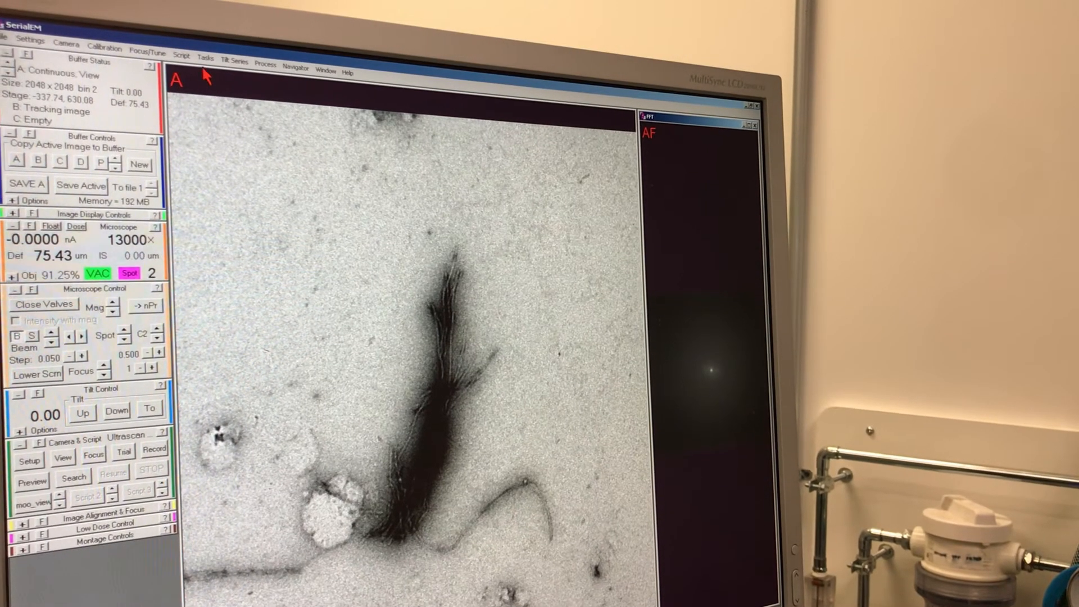
# Step: Run Tasks > Eucentric - Rough to set rough eucentric height
pyautogui.click(206, 56)
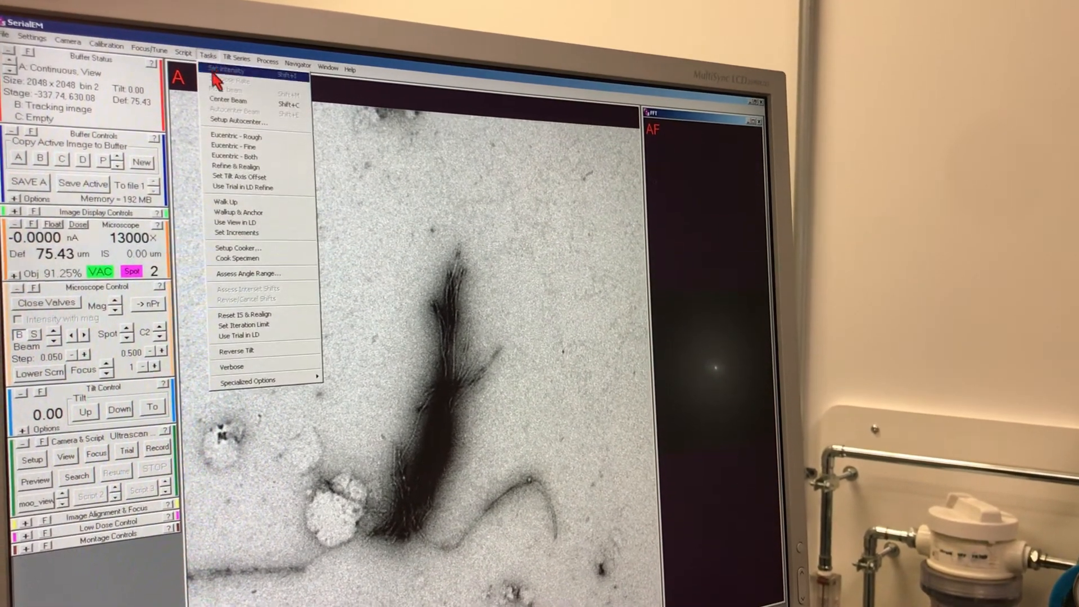
pyautogui.moveTo(261, 140)
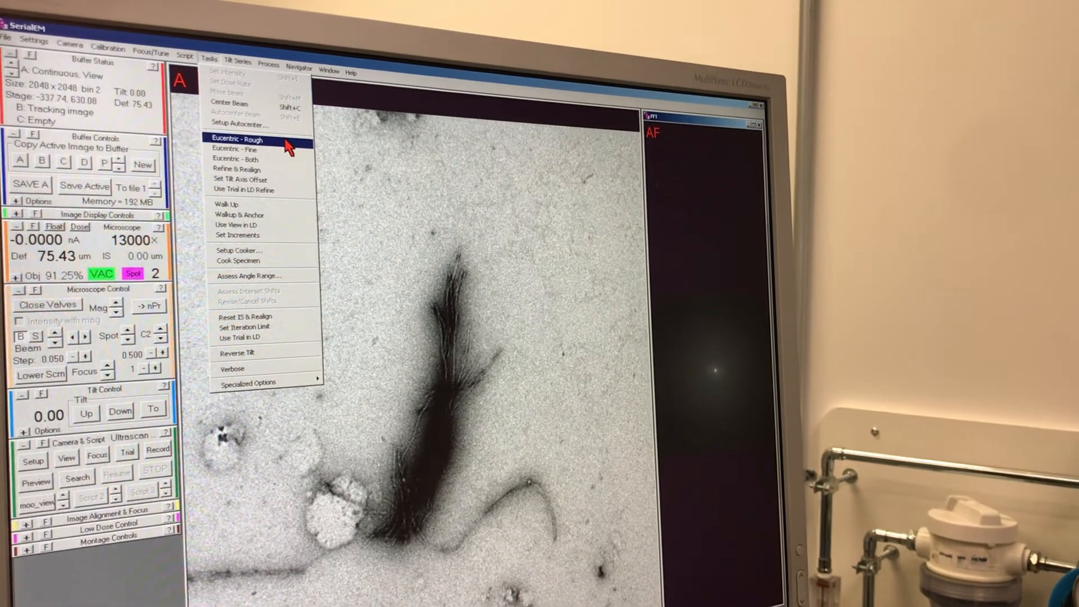
pyautogui.click(238, 139)
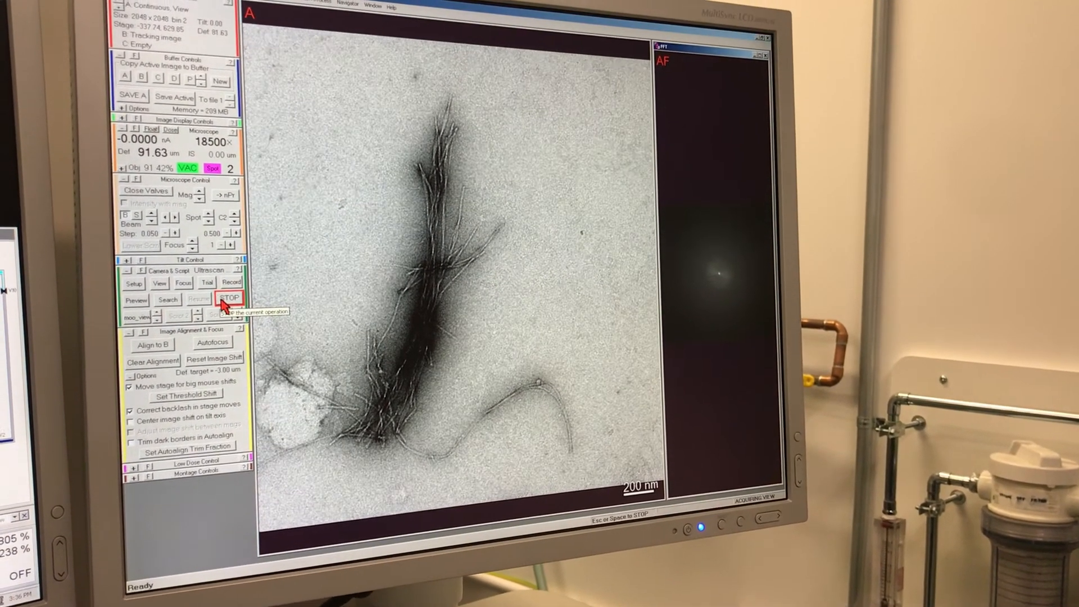
# Step: Stop the live View and take a Record image of the fibril bundle
pyautogui.click(229, 297)
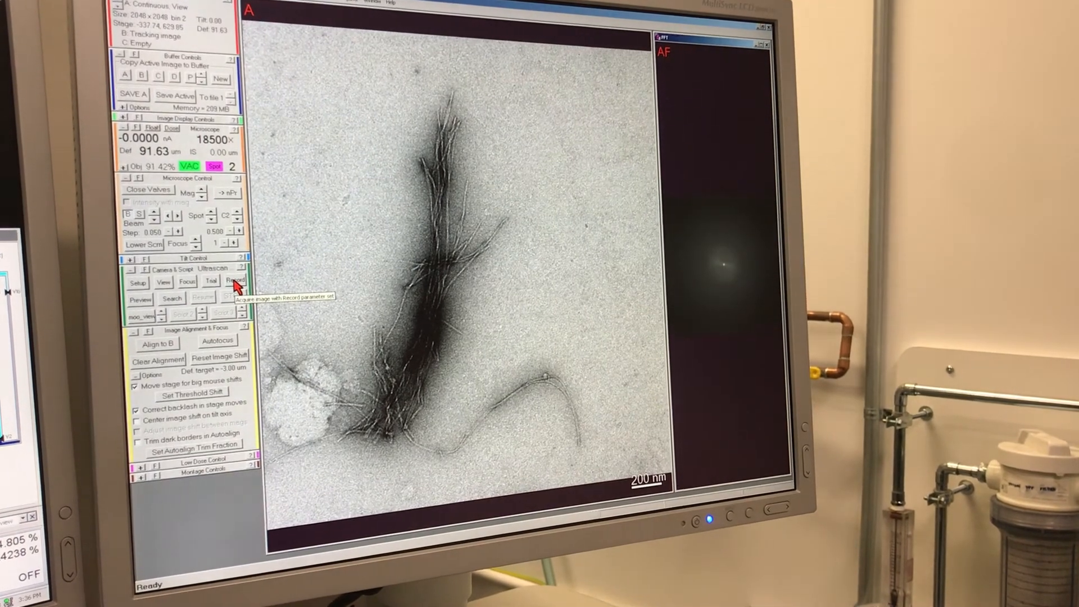
pyautogui.click(234, 282)
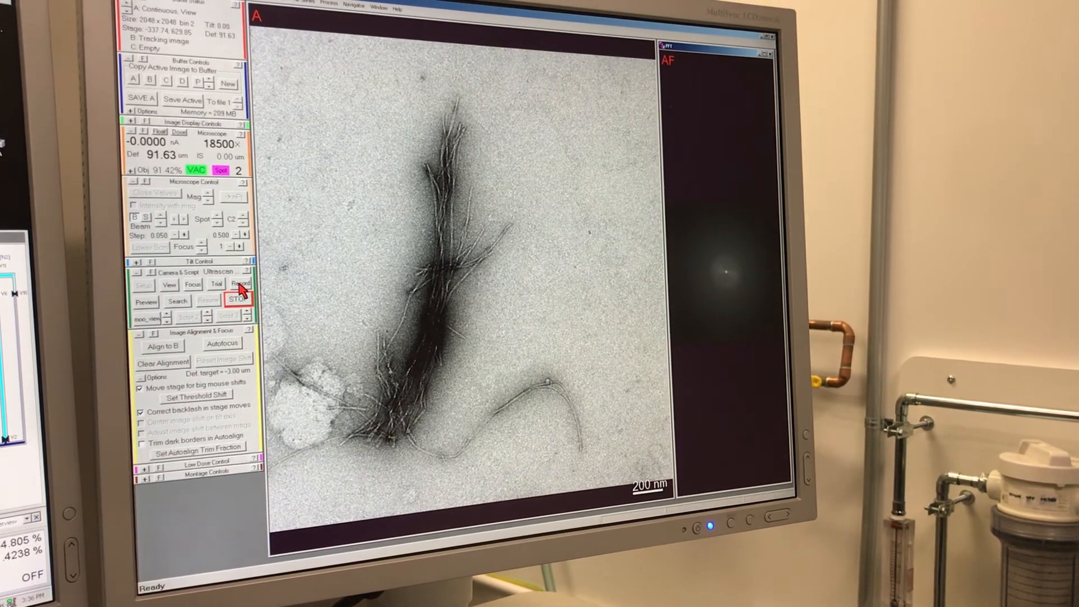
pyautogui.click(240, 285)
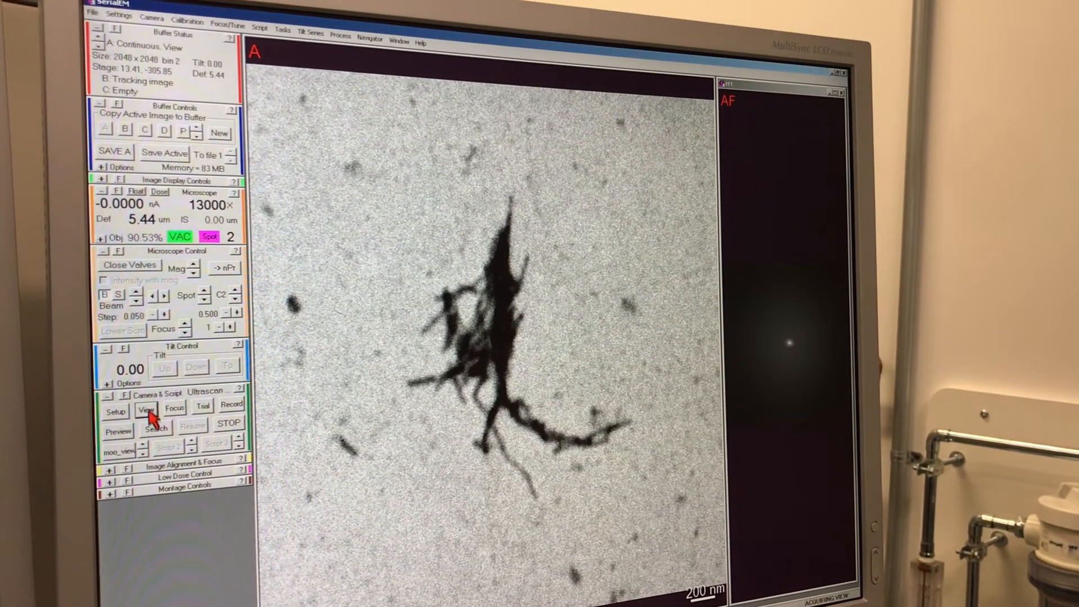
# Step: Start live View acquisition on the new branched fibril cluster at 13000×
pyautogui.click(145, 407)
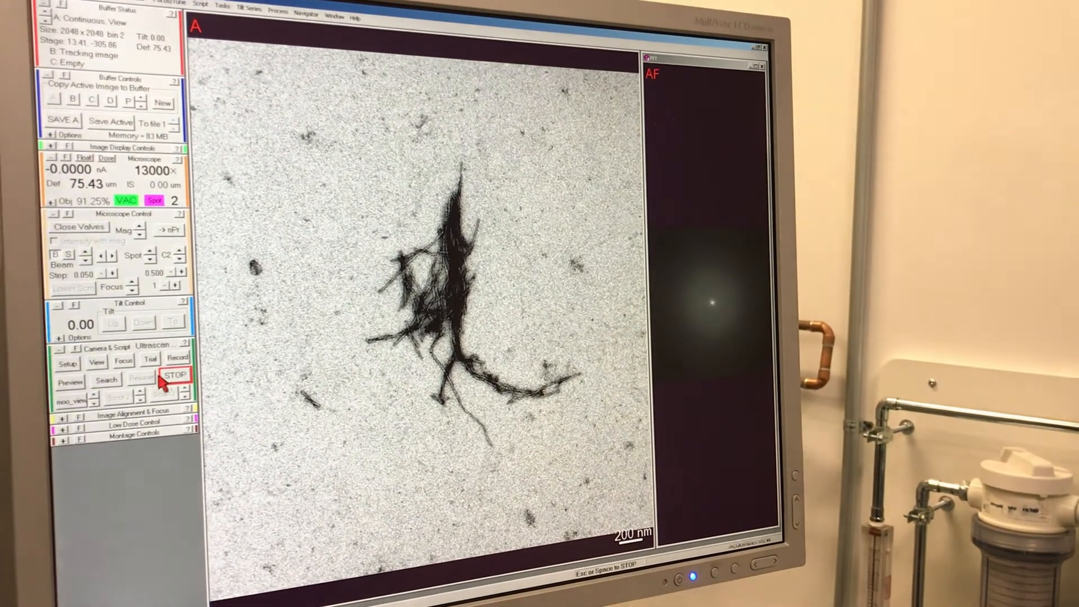
# Step: Stop live view and take a Record image of the fibril cluster at 13000×
pyautogui.click(176, 375)
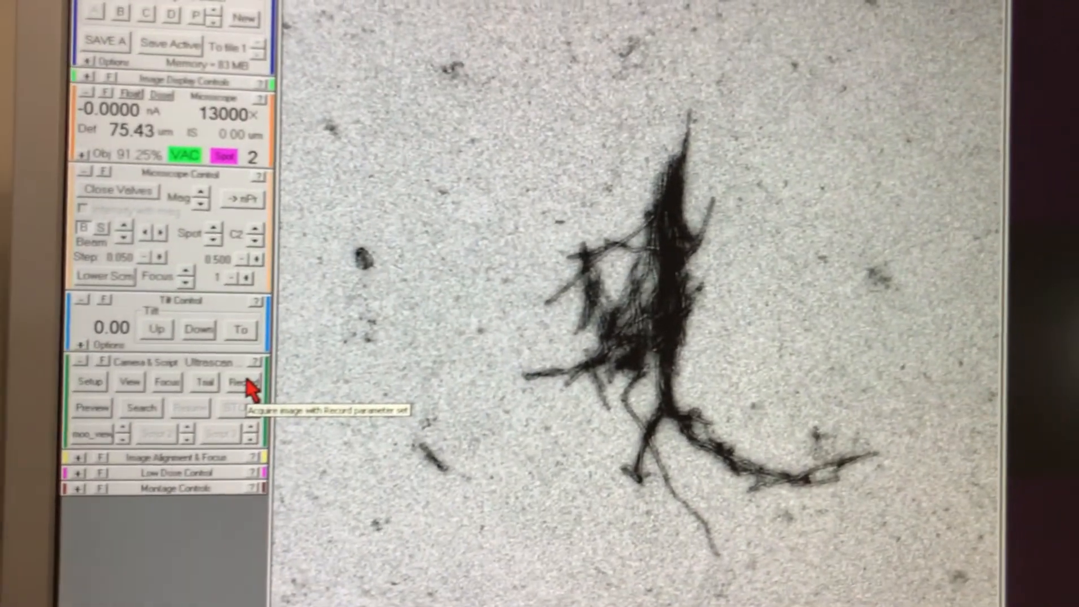
pyautogui.click(240, 382)
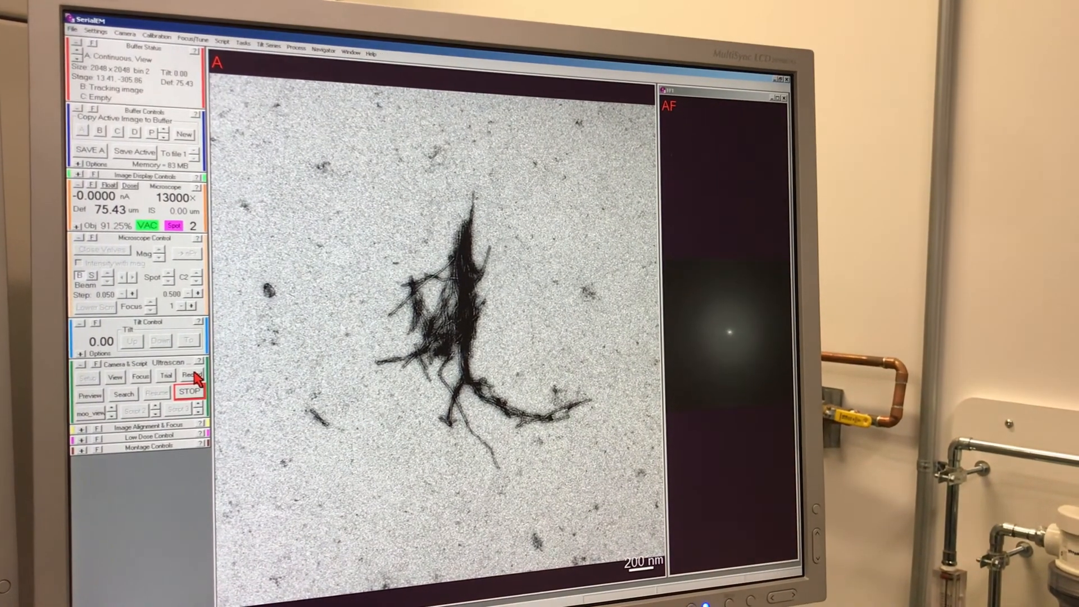
pyautogui.click(188, 376)
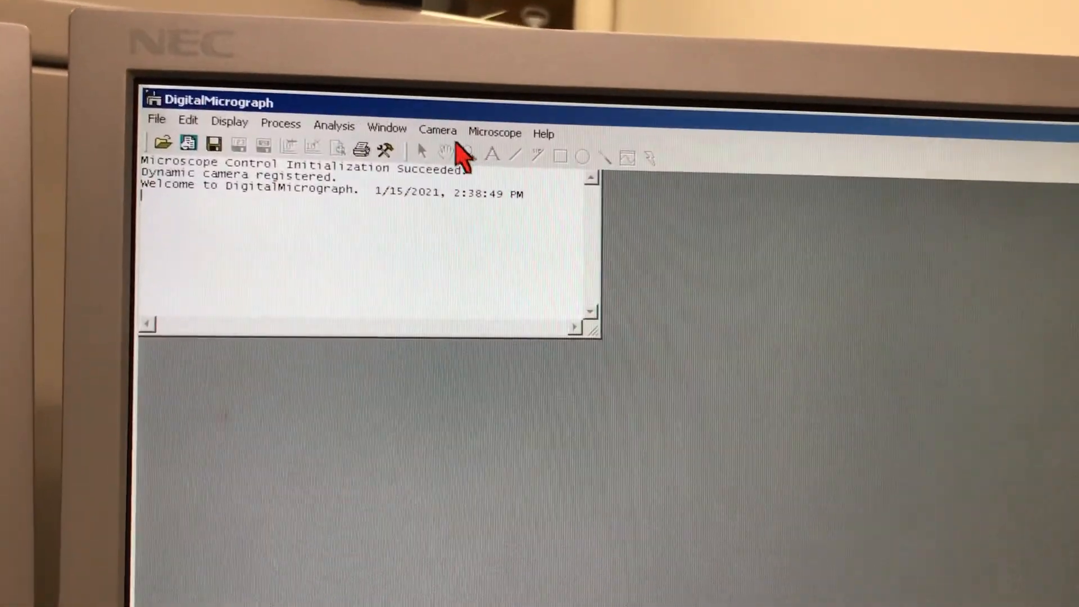
# Step: Retract the camera from the beam path via DigitalMicrograph's Camera menu
pyautogui.click(438, 130)
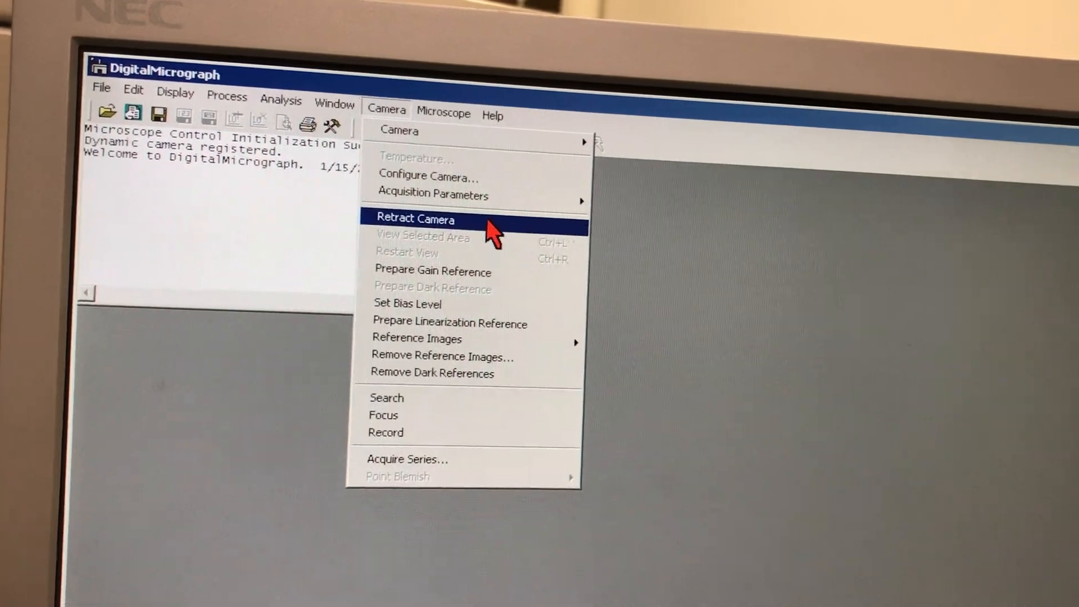
pyautogui.click(416, 219)
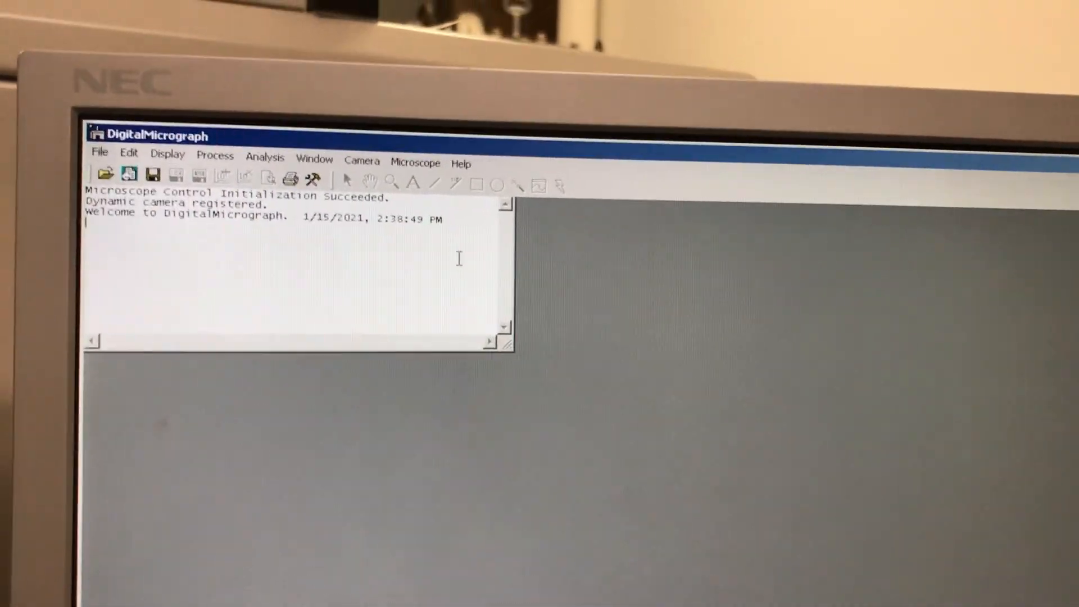